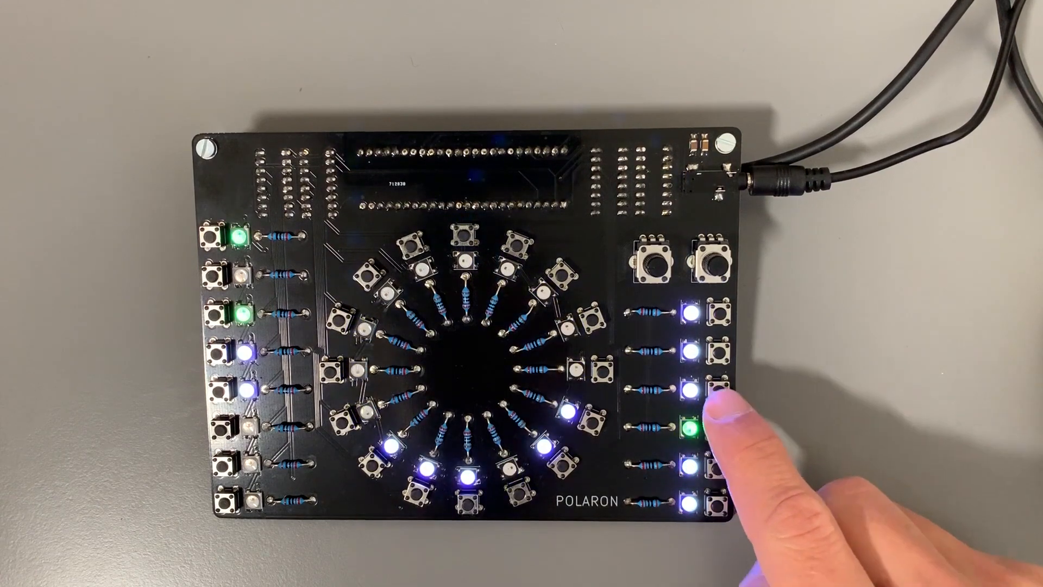
Step: Start the pattern and record knob movements onto the held track's steps as parameter locks
click(715, 416)
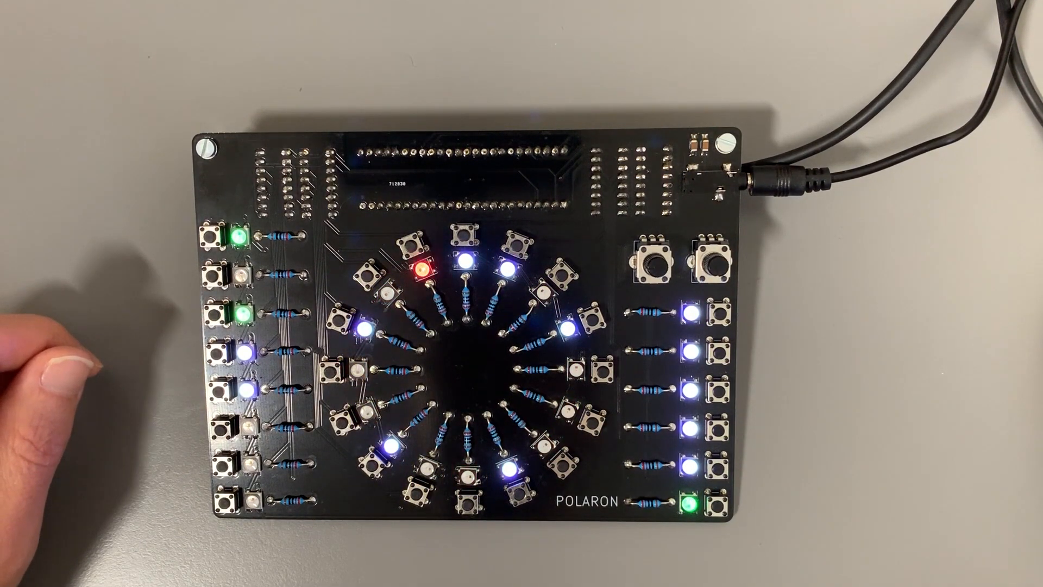
click(212, 239)
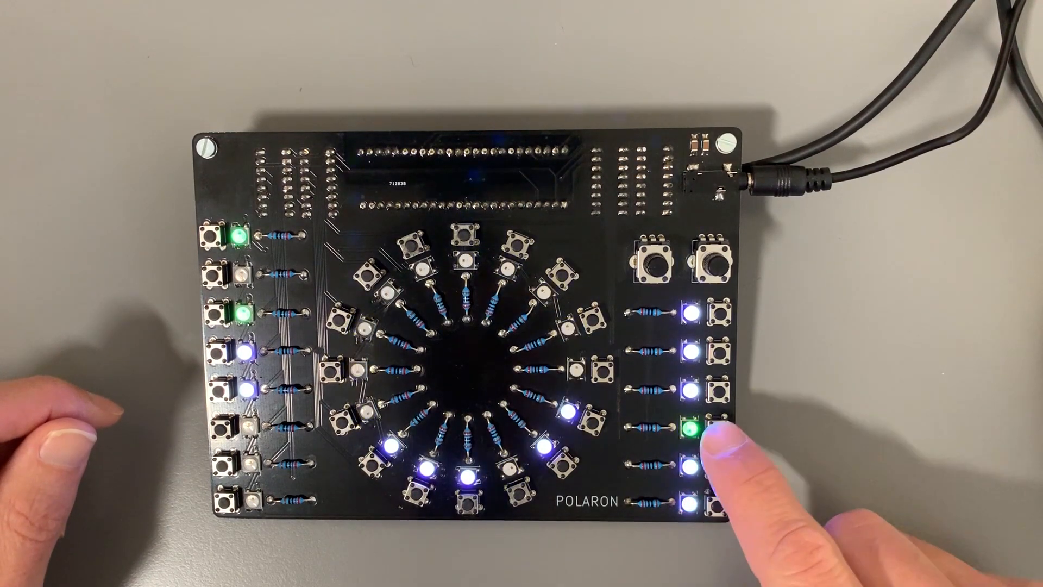
click(694, 417)
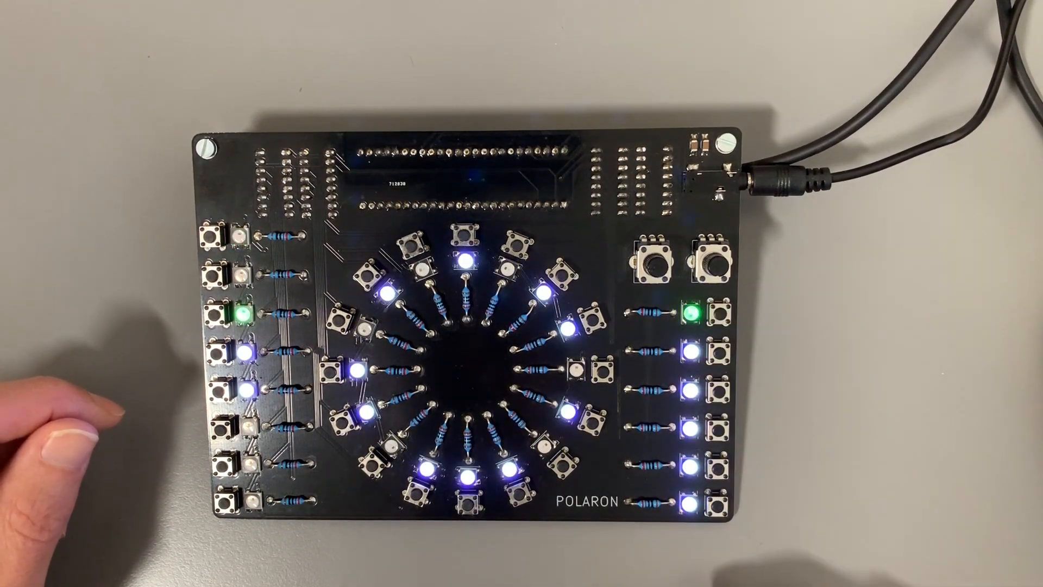
click(700, 495)
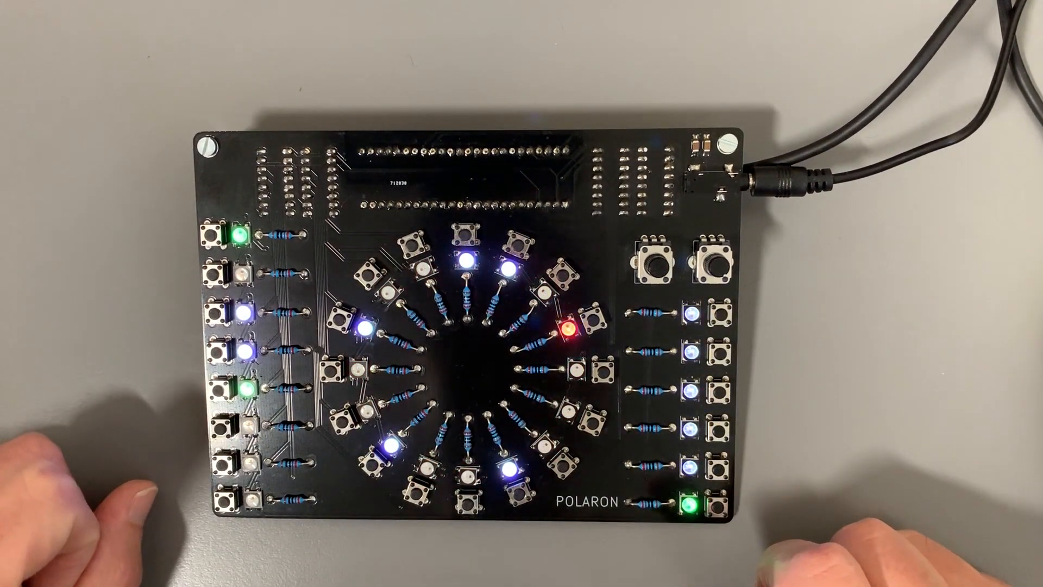
click(229, 313)
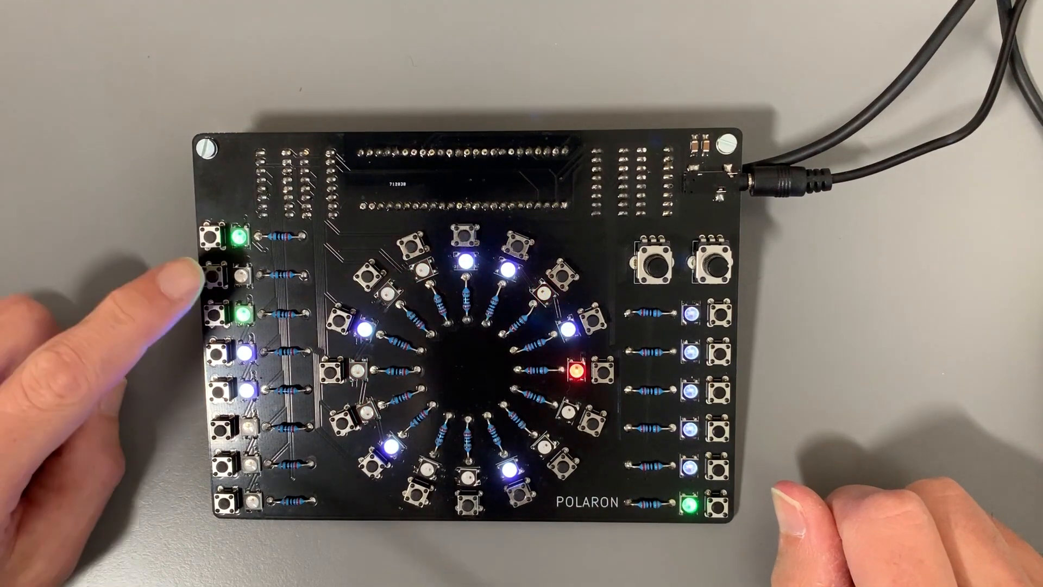
click(212, 275)
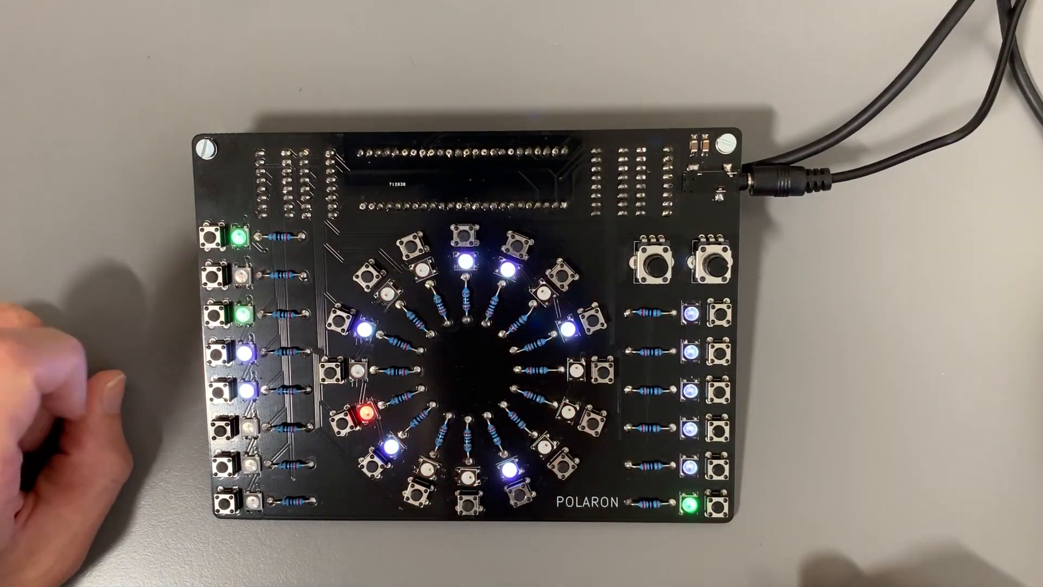
click(229, 276)
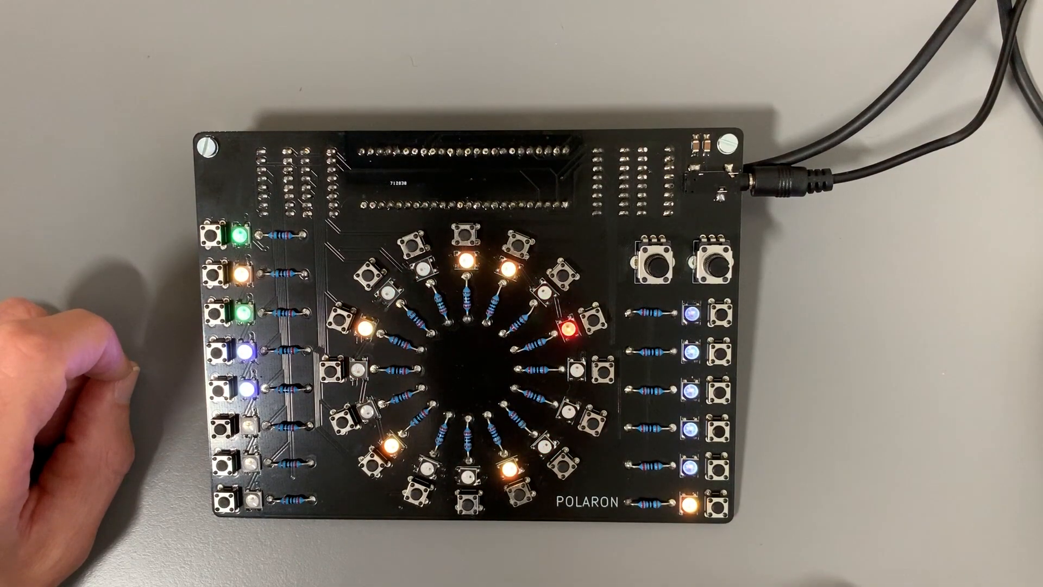
Step: Record further live parameter changes onto the track, building a denser locked step pattern
click(216, 309)
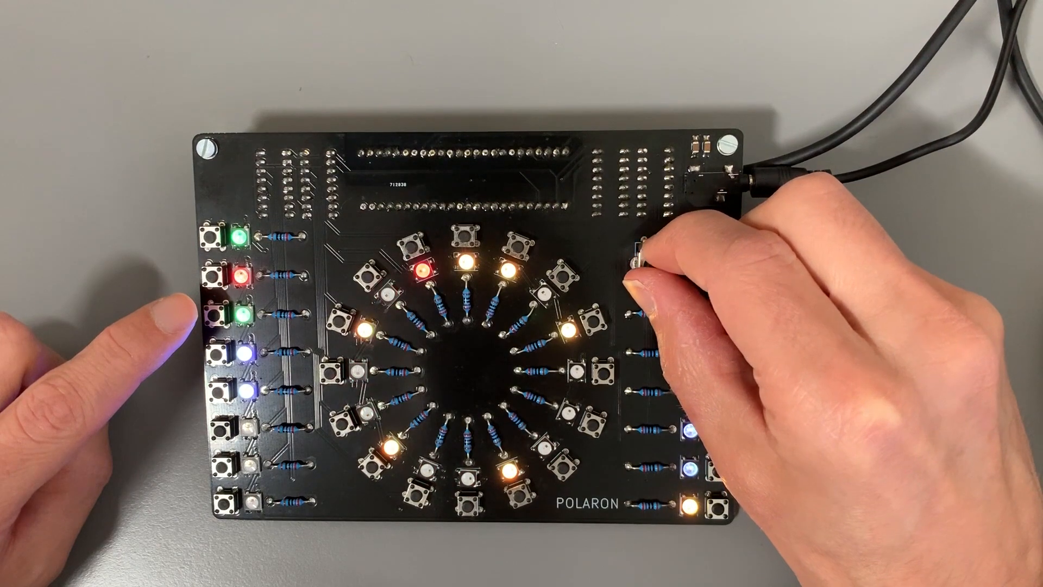
click(213, 272)
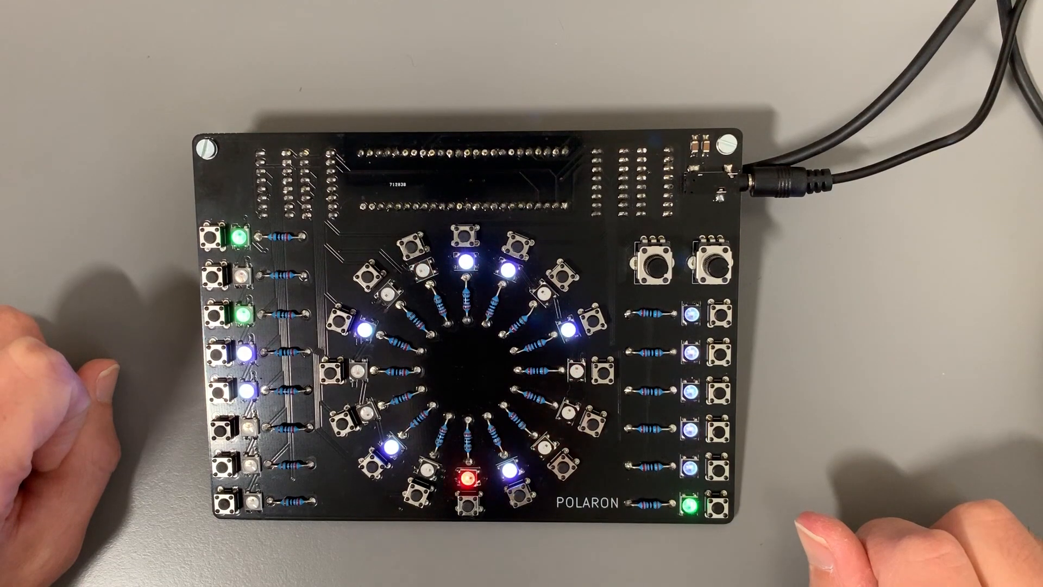
click(219, 270)
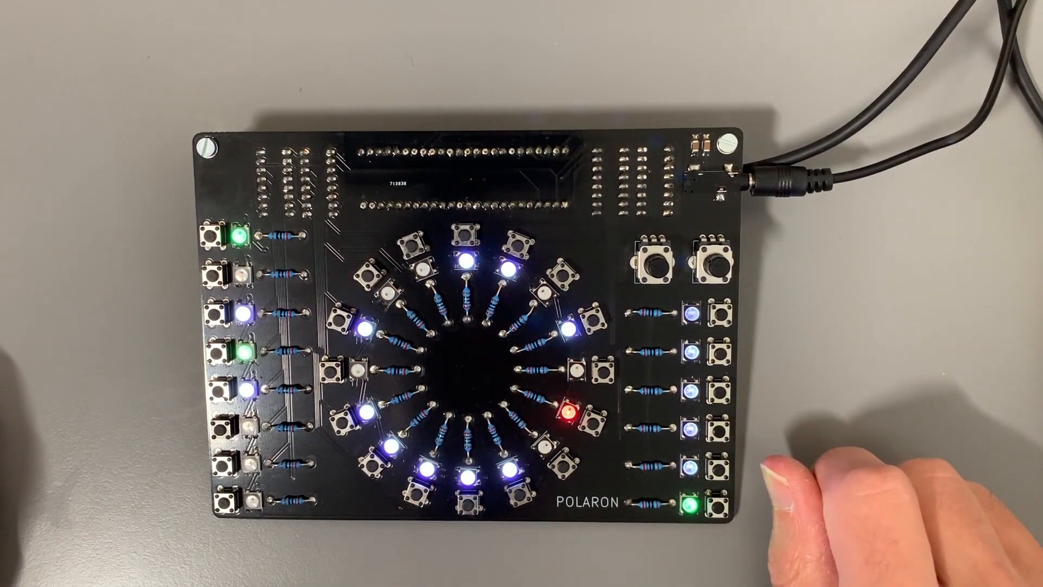
click(359, 412)
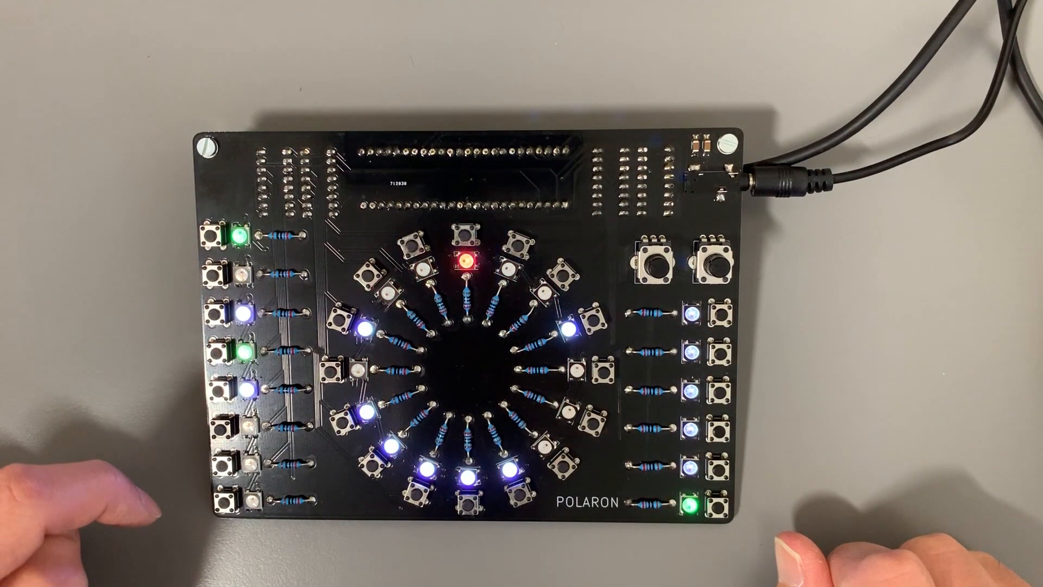
click(213, 272)
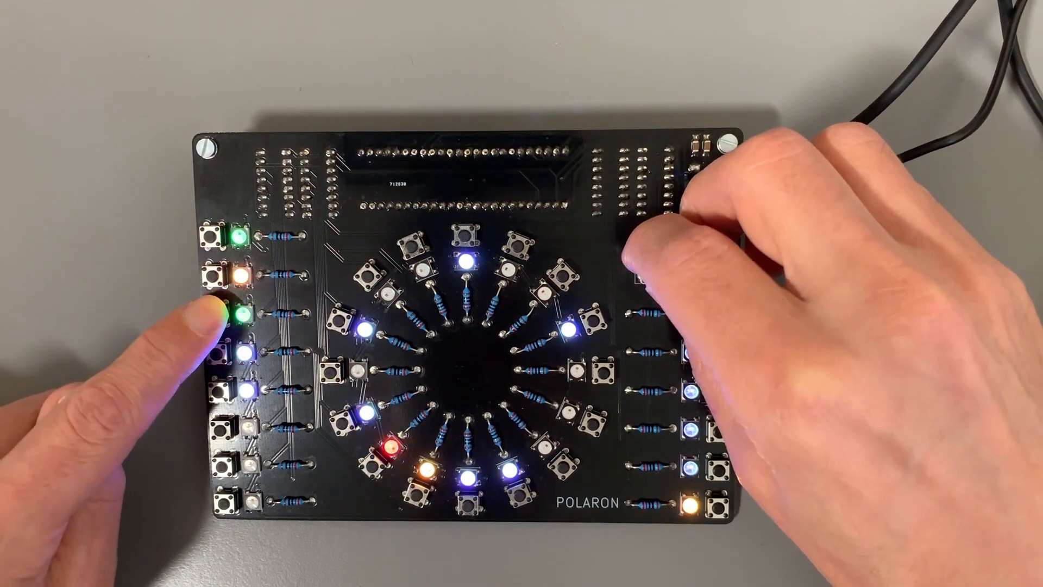
click(223, 274)
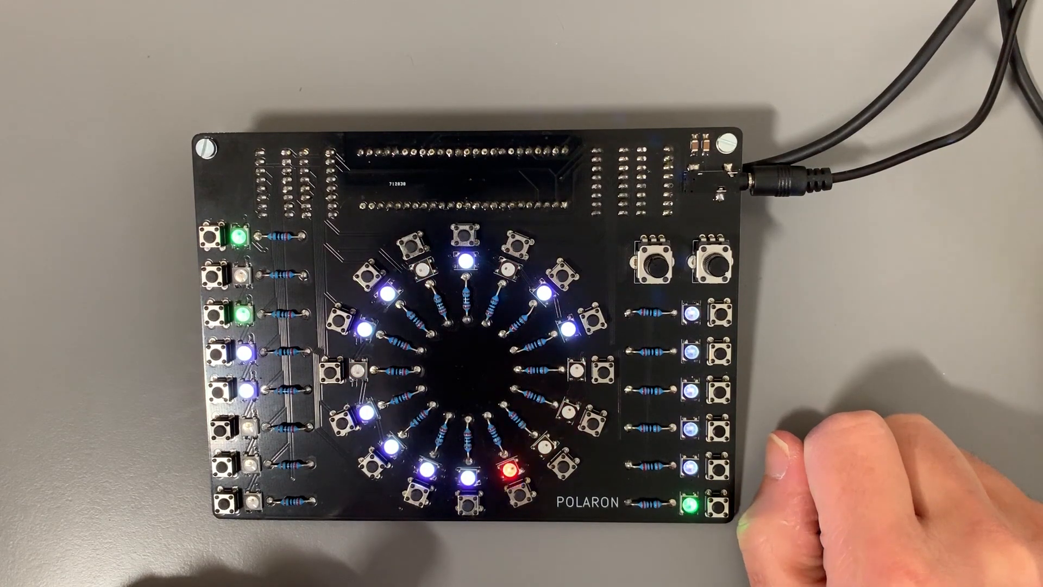
click(226, 412)
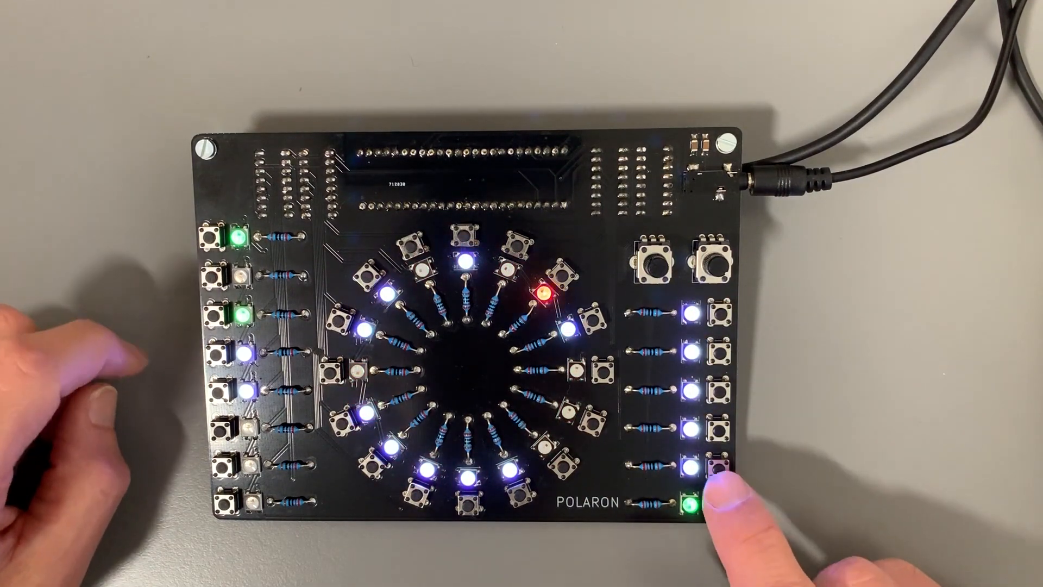
Step: Copy and paste the locked steps, then record parameter movements on another drum track
click(716, 463)
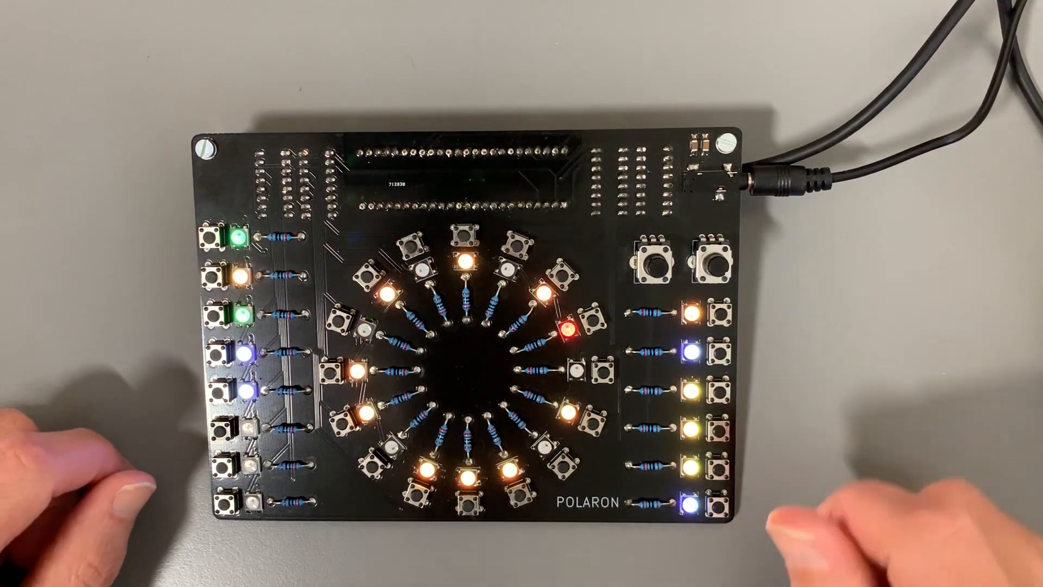
click(655, 260)
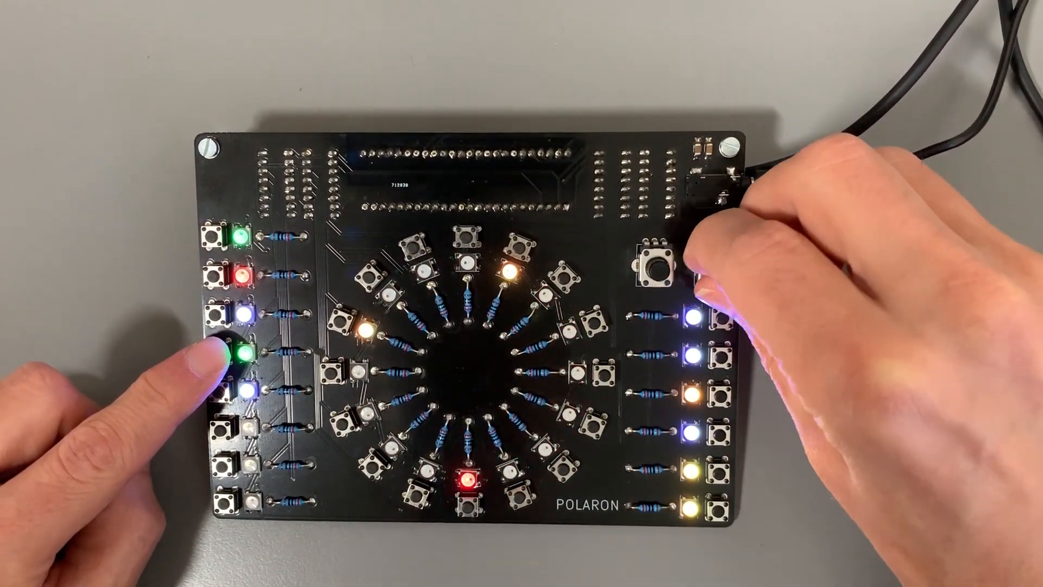
click(212, 272)
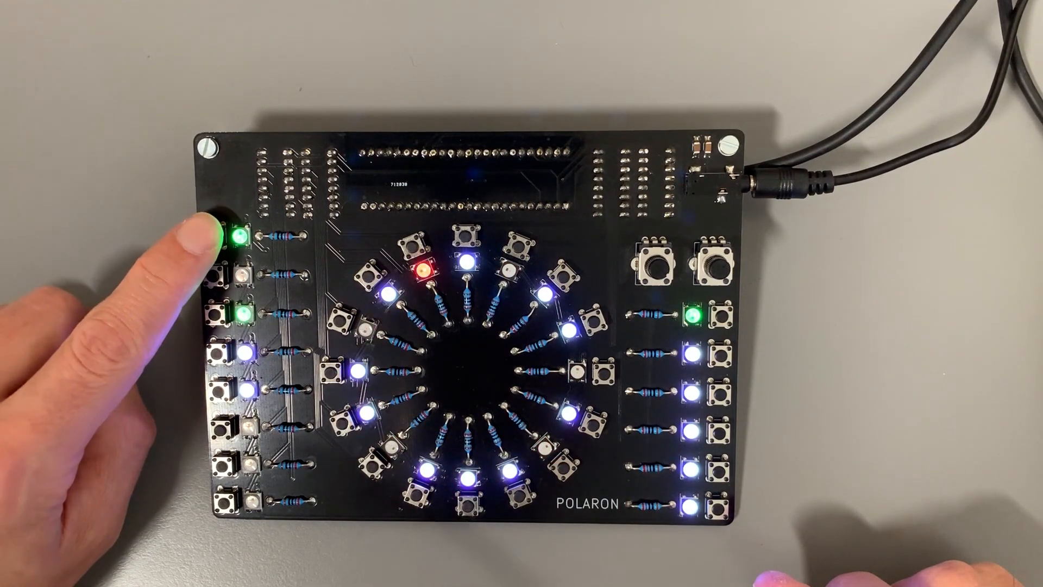
Step: Halt the sequencer, leaving the multi-track pattern and its locks programmed
click(218, 236)
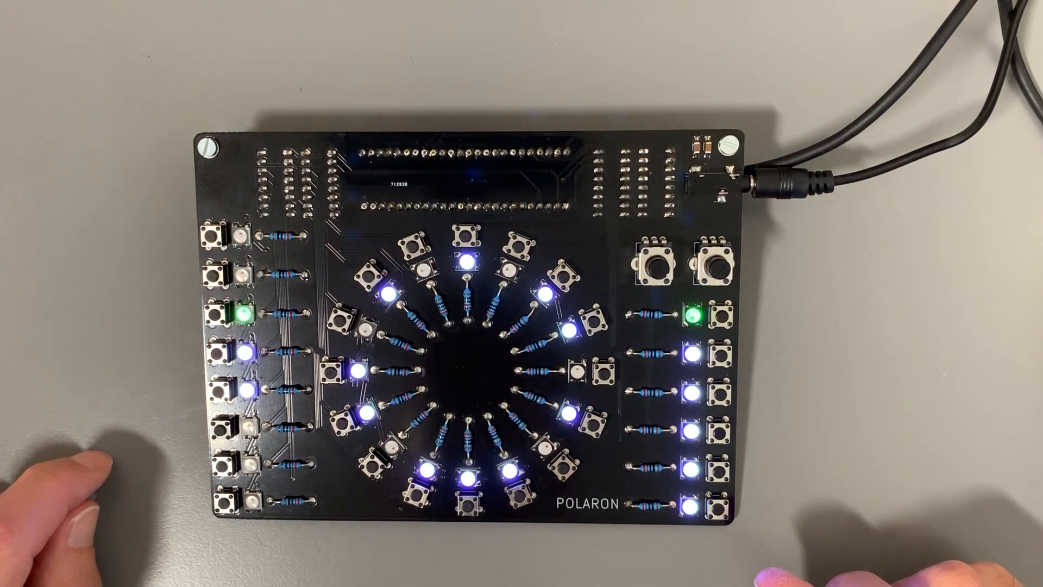